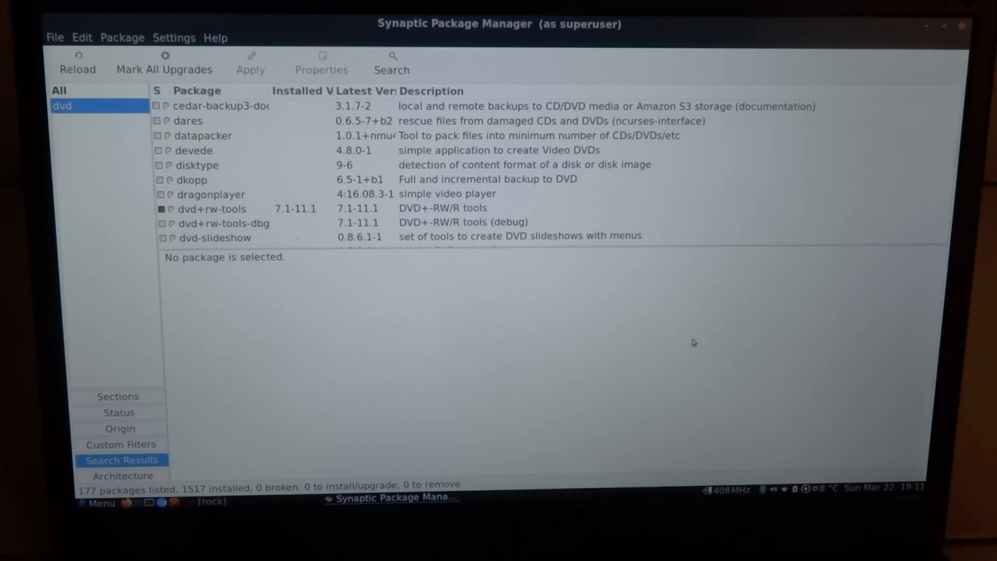
mouse_move(776, 310)
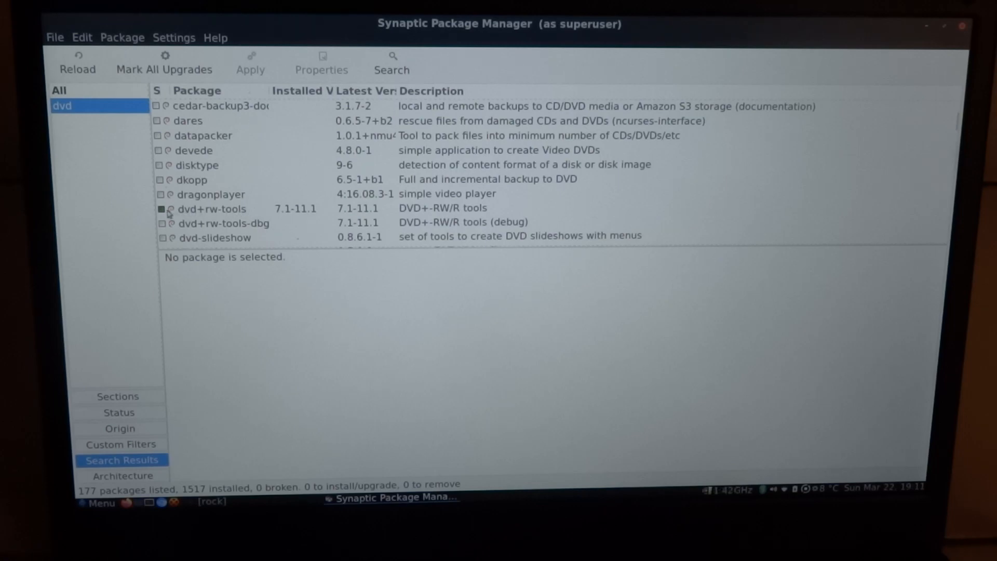
mouse_move(198, 217)
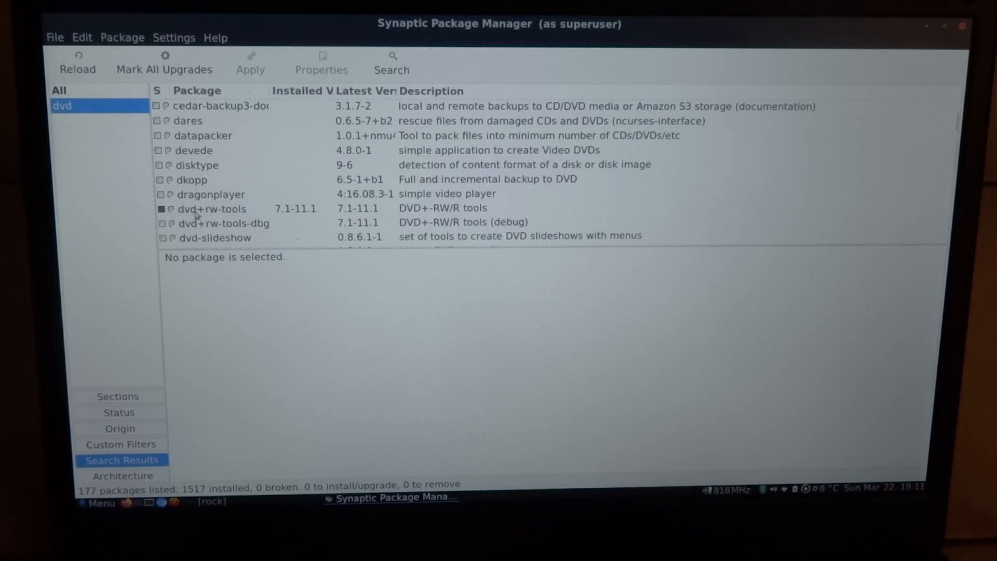
mouse_move(244, 217)
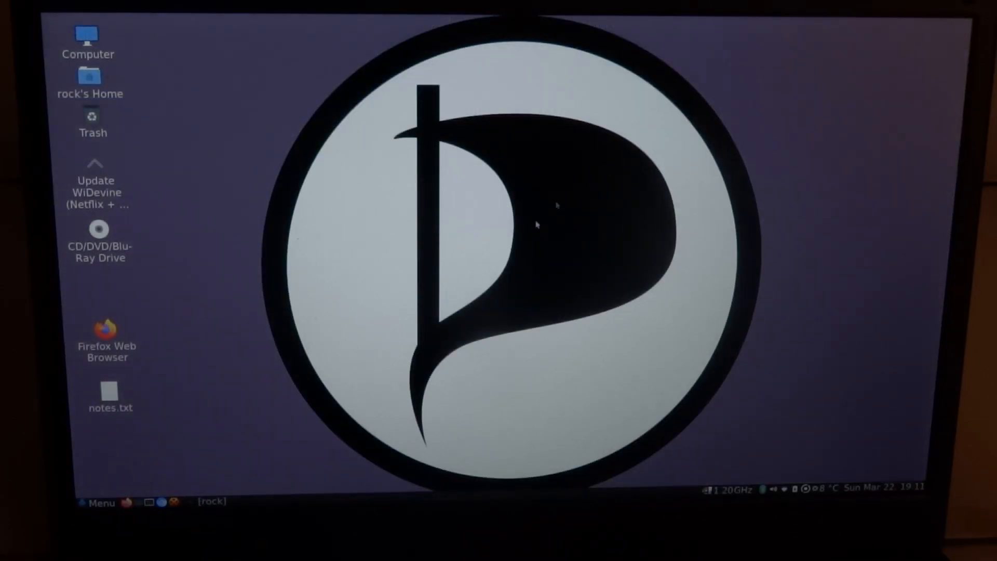
Launch K3b, dismiss the Tip of the Day, and list the new project types.
click(96, 502)
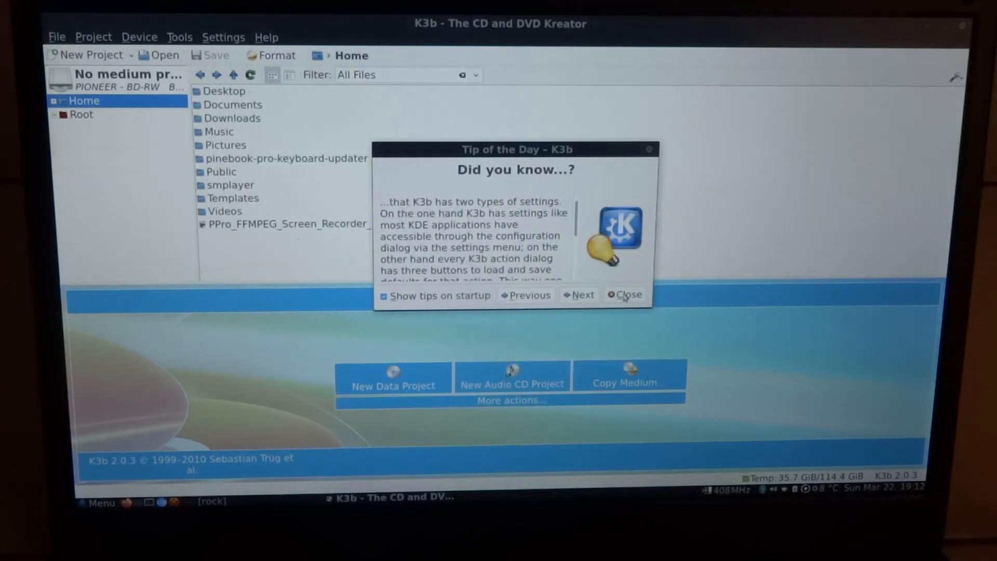
click(624, 294)
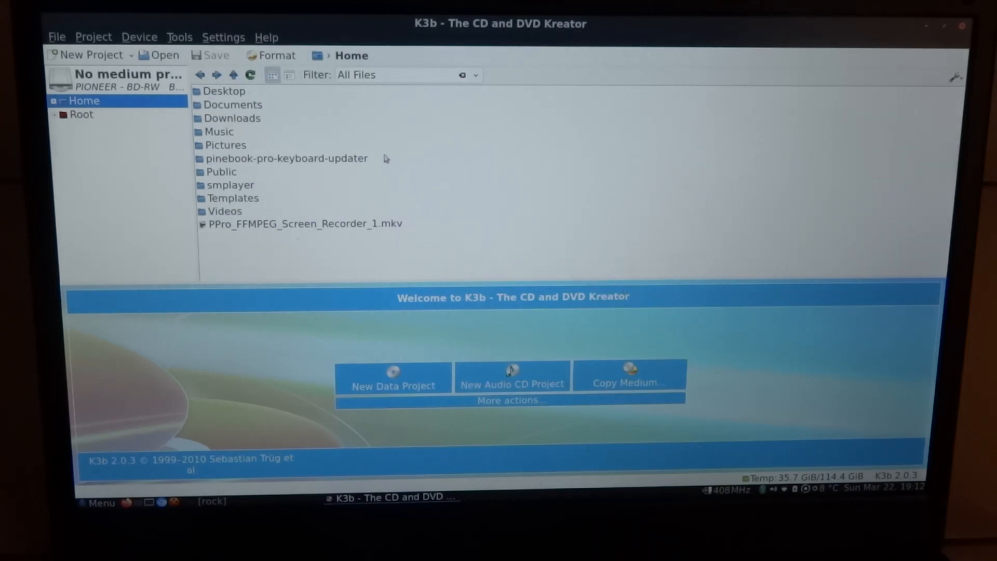
click(89, 55)
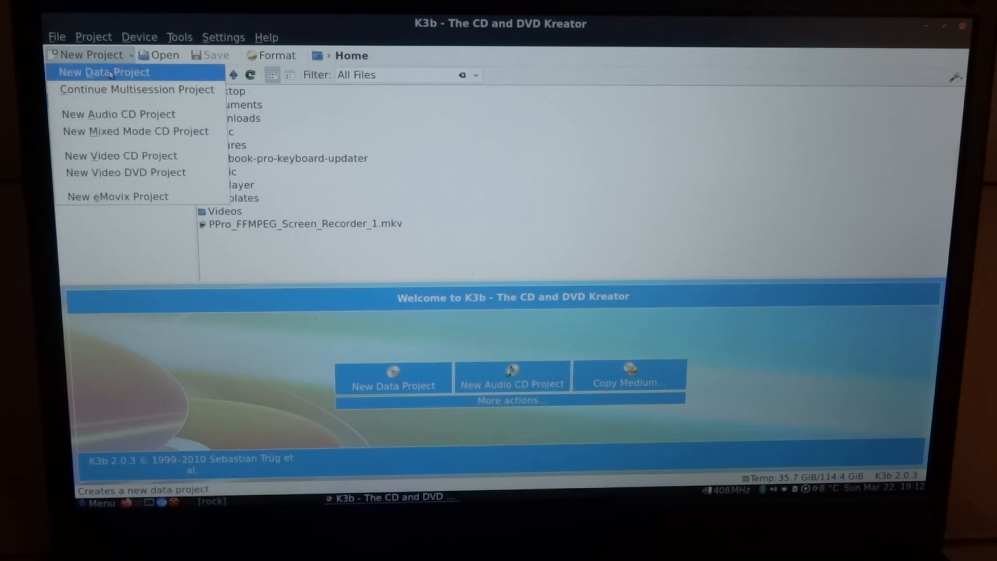
Create a new data project holding PPro_FFMPEG_Screen_Recorder_1.mkv and show the file's actions.
click(103, 71)
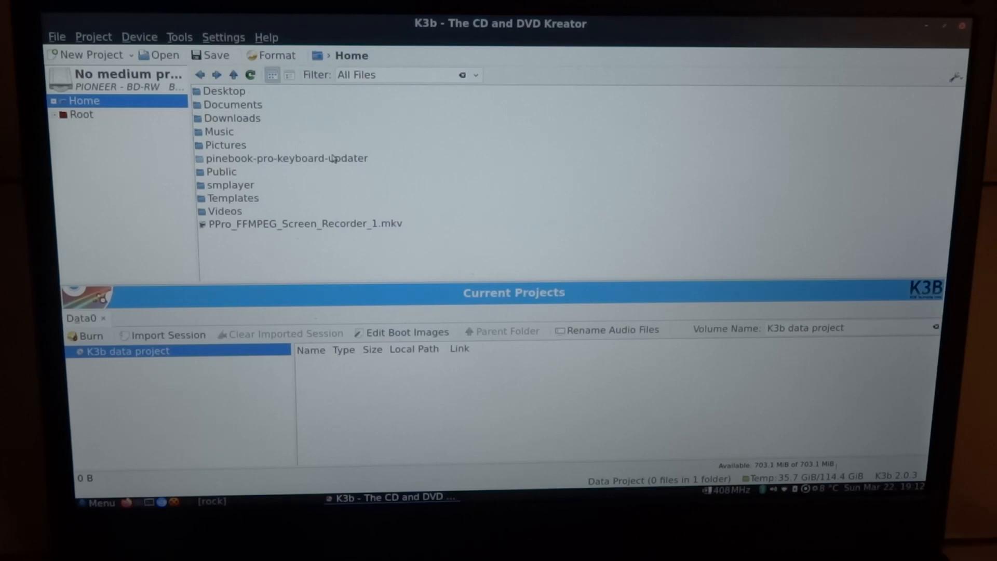
mouse_move(295, 227)
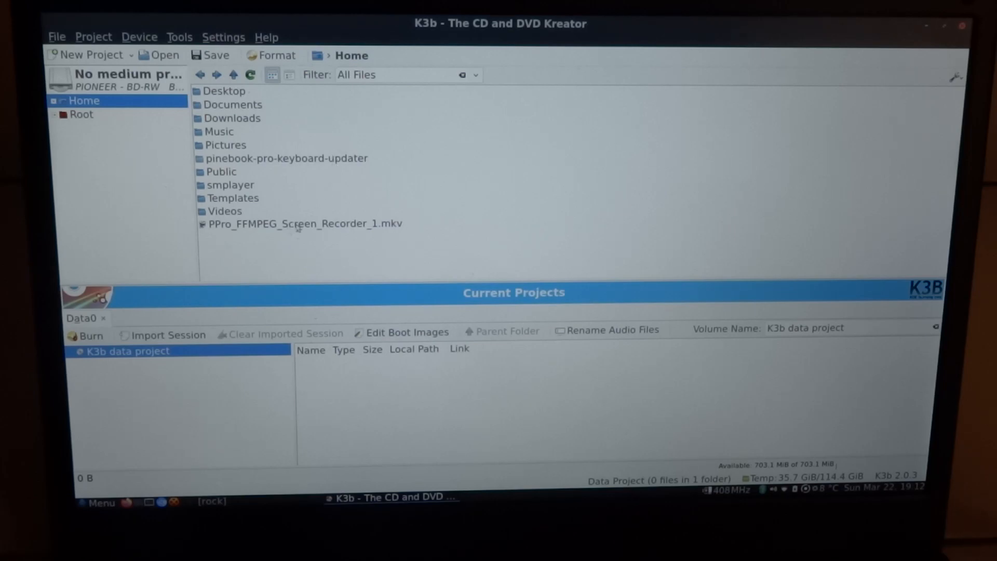
double_click(304, 223)
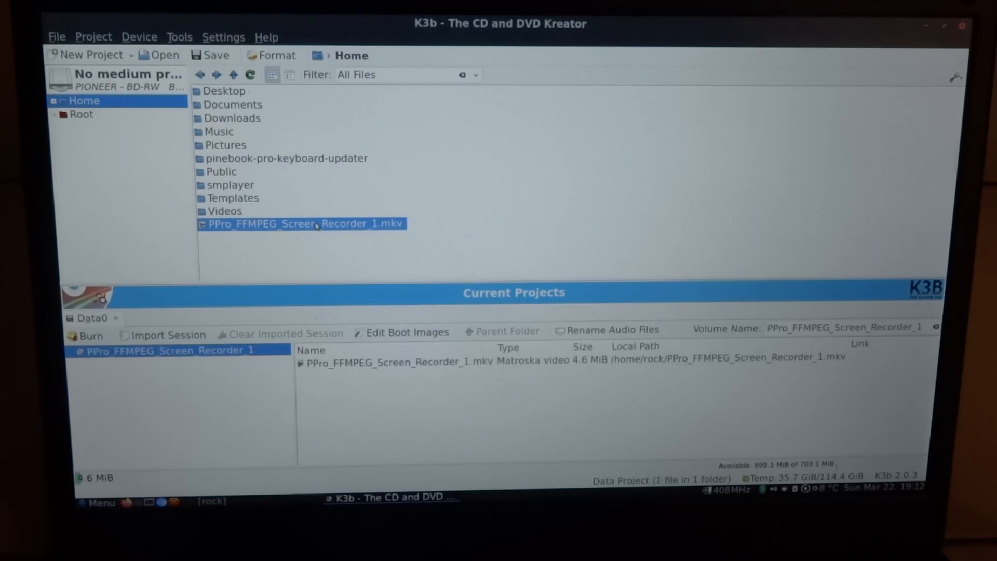
right_click(302, 224)
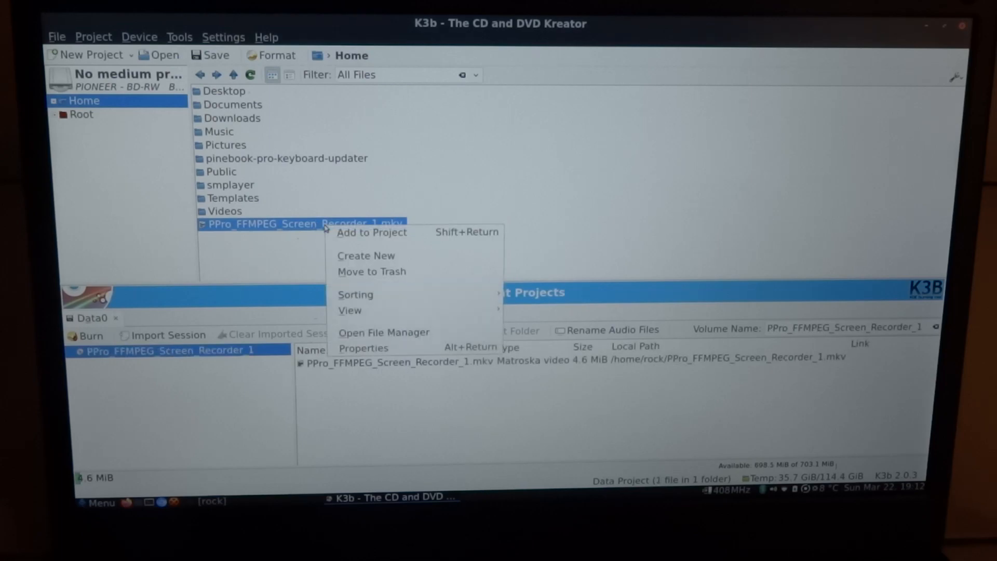
mouse_move(394, 232)
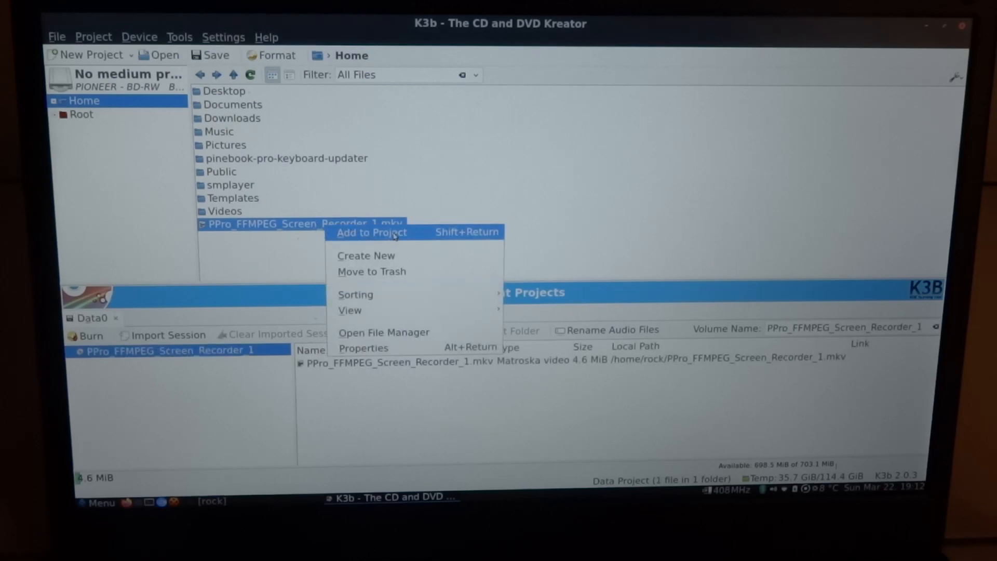
mouse_move(401, 248)
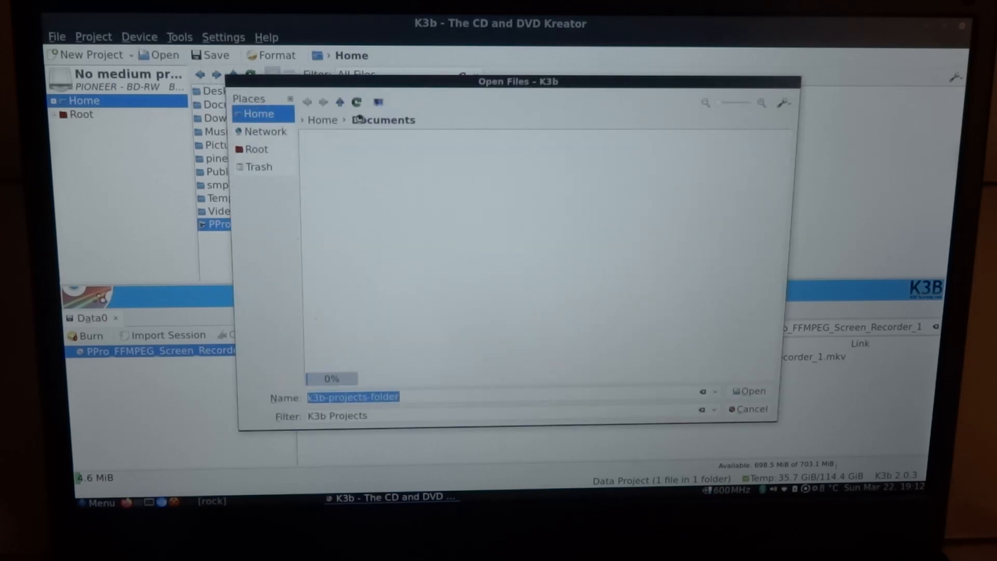
Open the PPro1.k3b project from Documents.
click(383, 119)
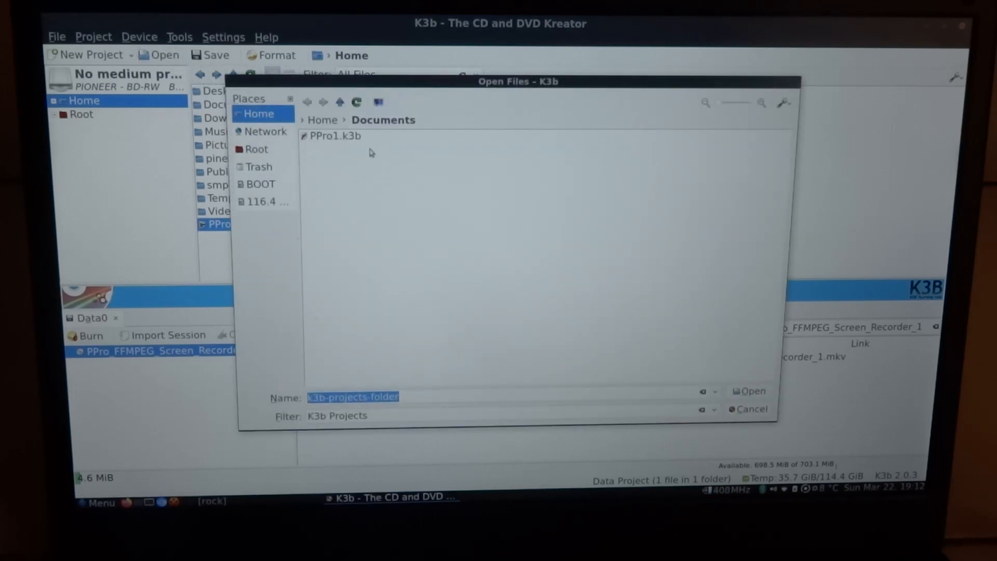
click(334, 135)
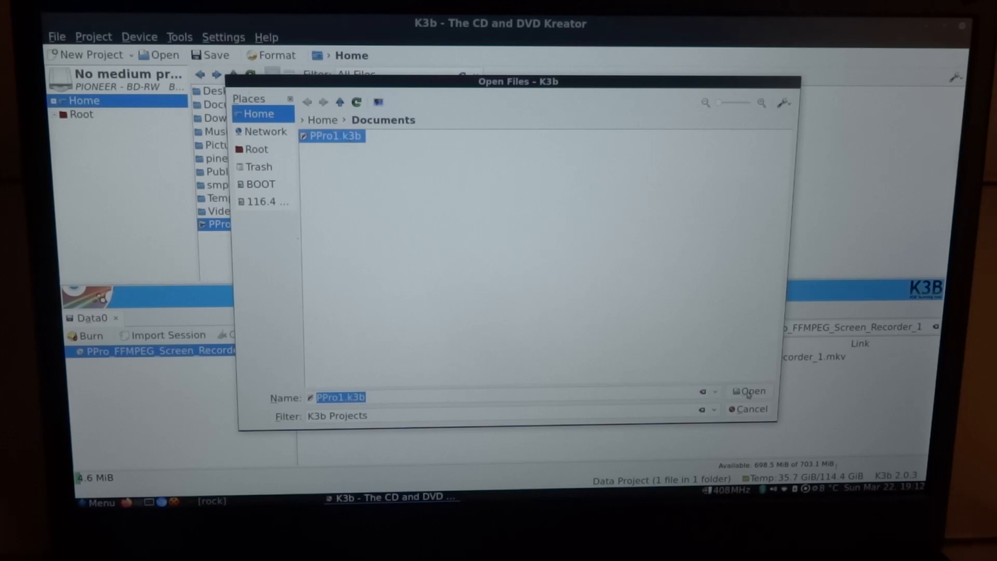
click(749, 391)
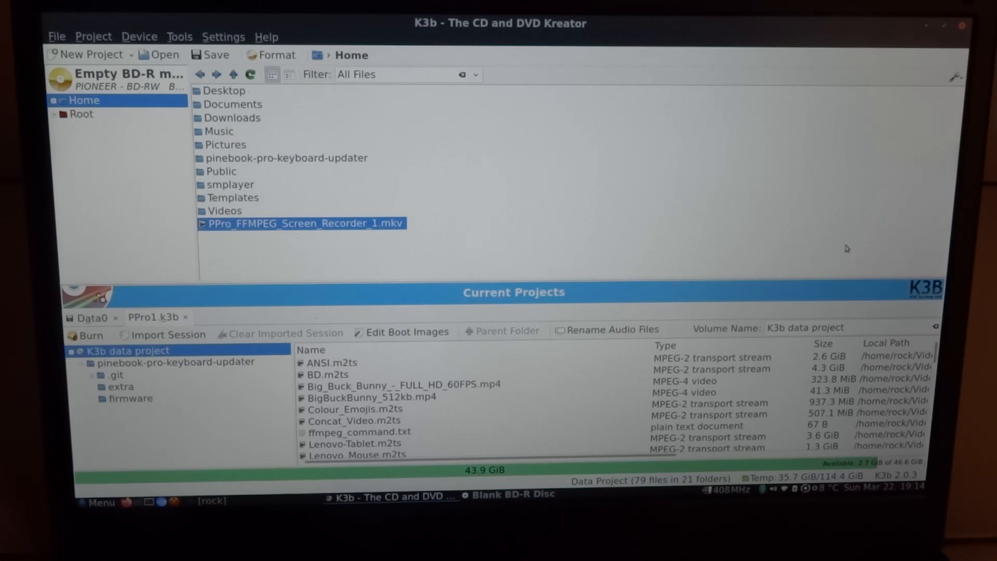
mouse_move(713, 272)
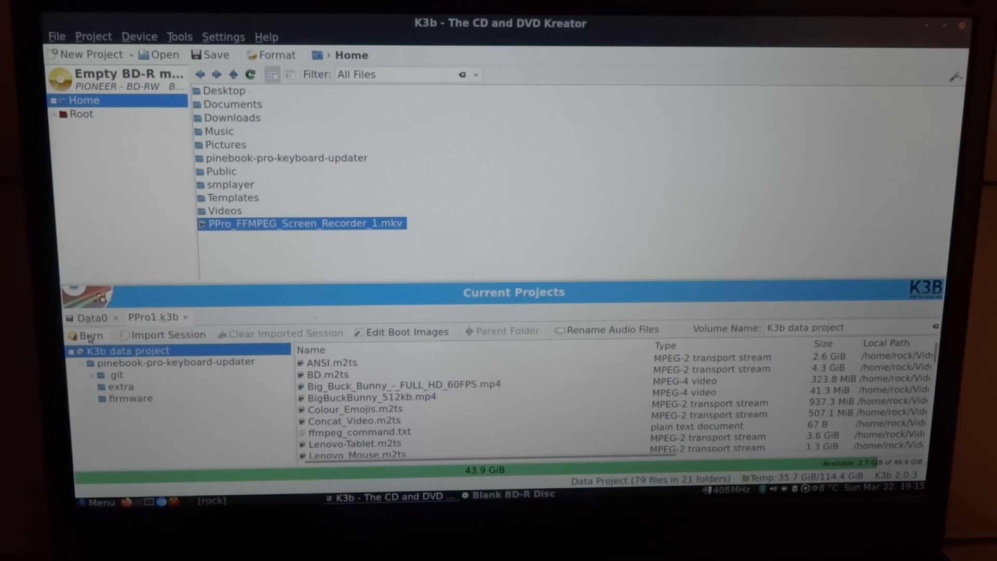
Open the burn dialog with Verify written data enabled, checking the Image tab.
click(89, 335)
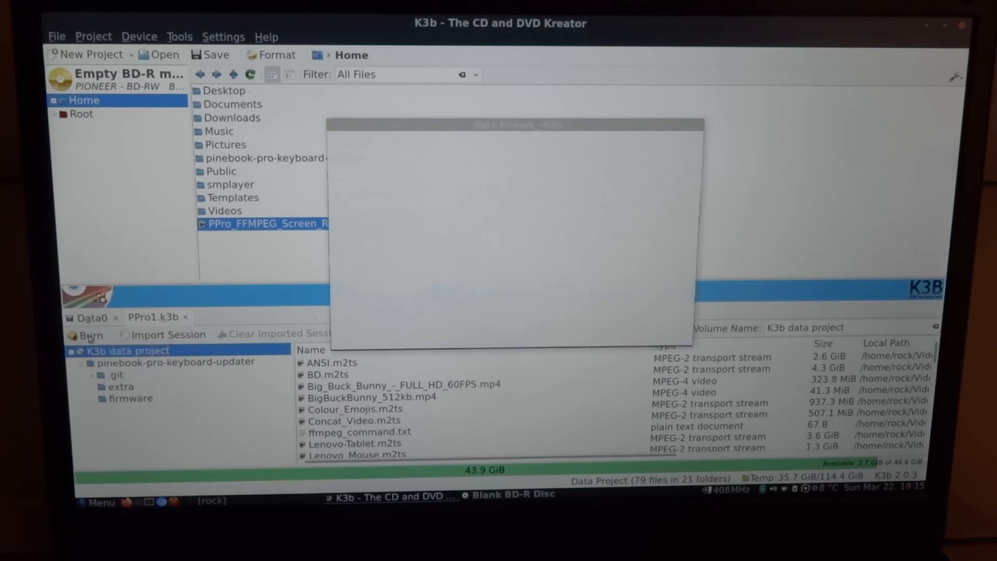
click(89, 335)
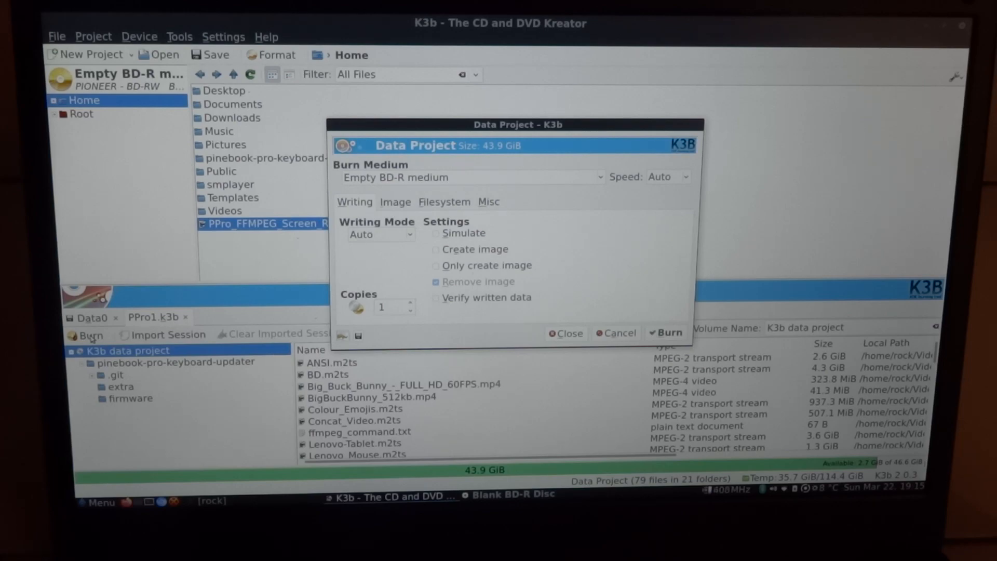
mouse_move(419, 323)
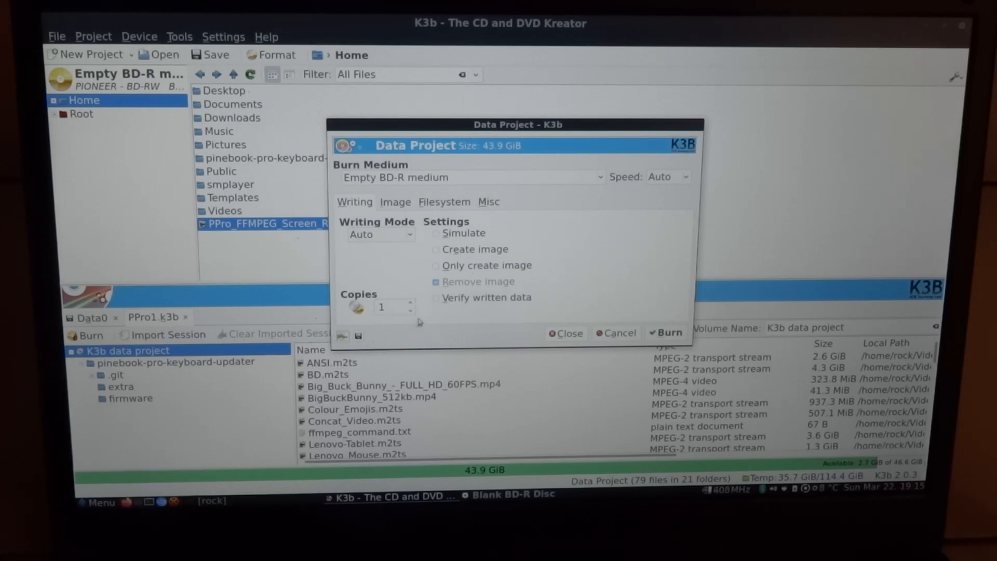
click(435, 297)
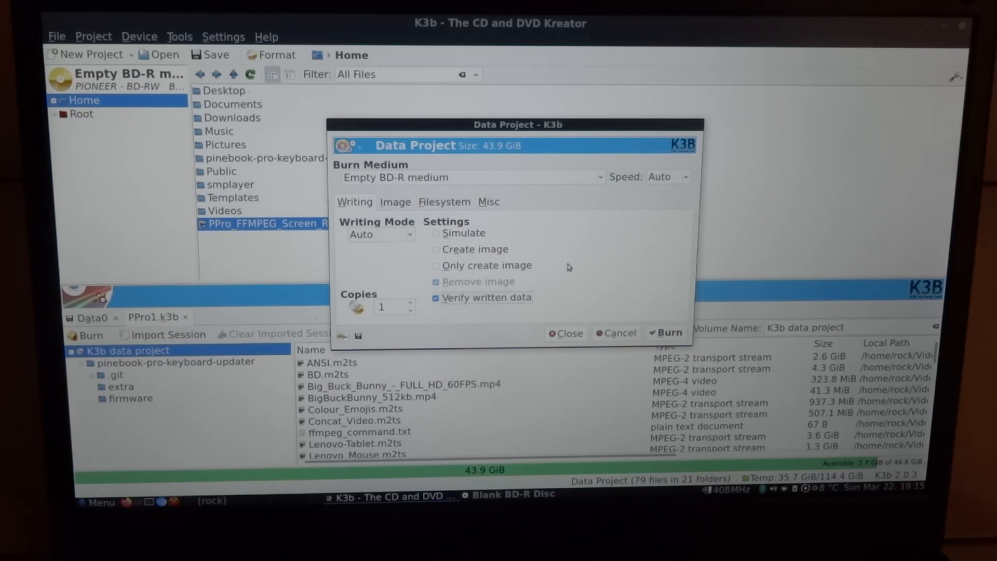
mouse_move(648, 209)
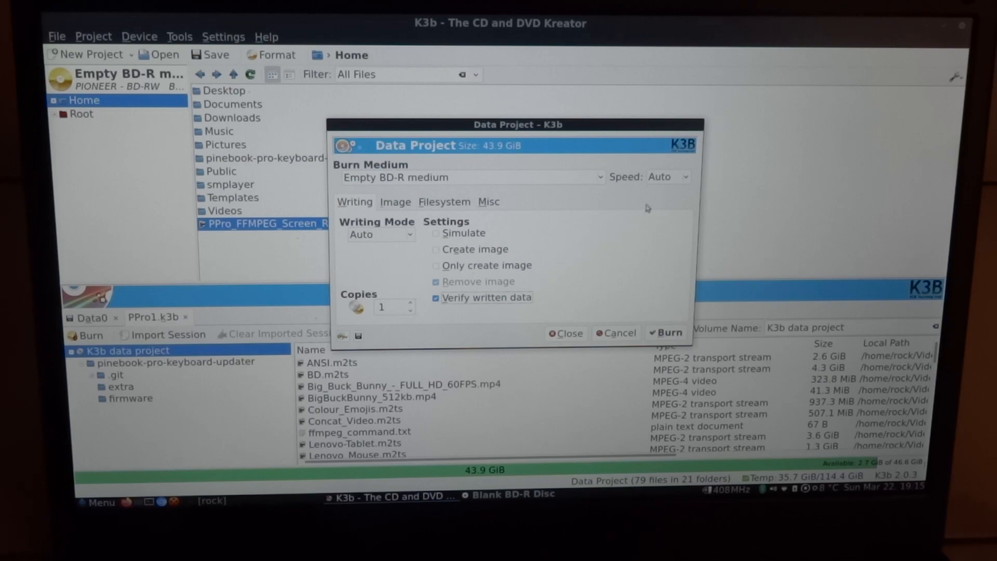
mouse_move(661, 176)
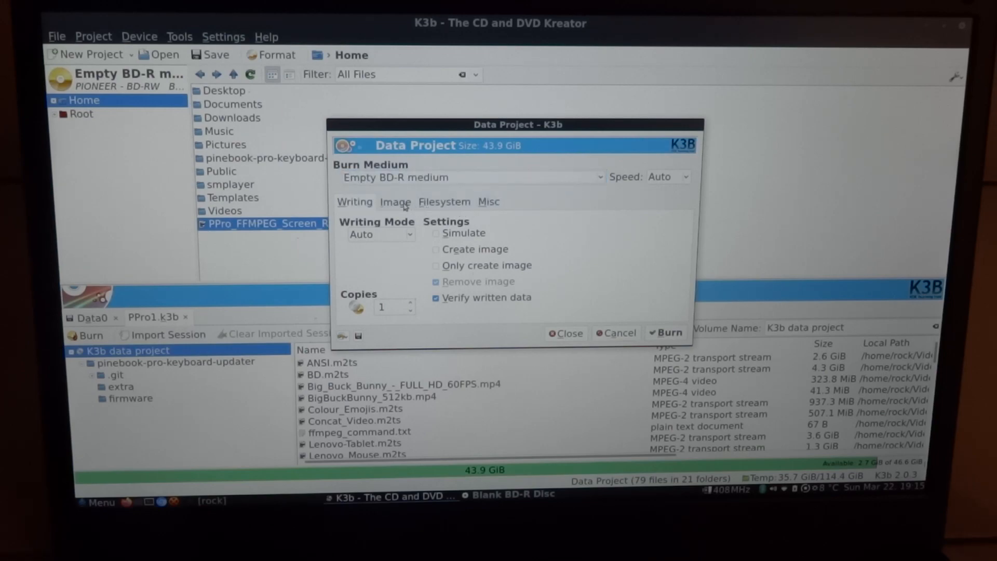
click(395, 202)
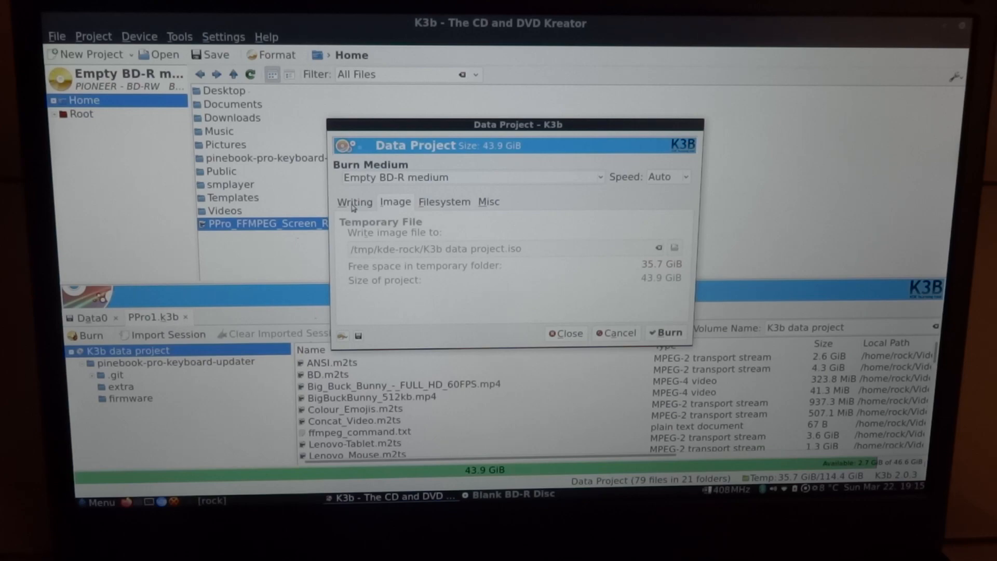
click(354, 201)
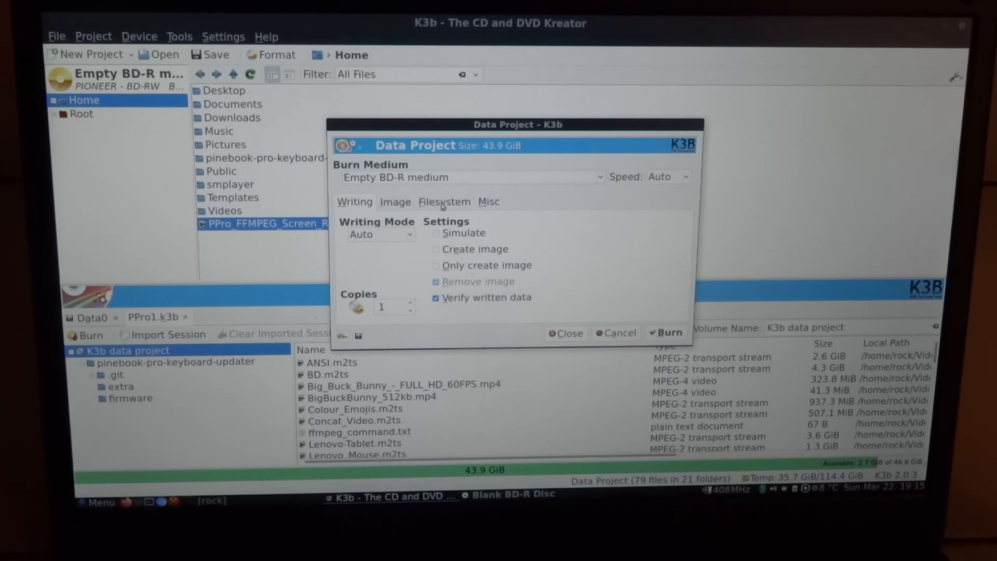
Keep the Linux/Unix + Windows file system and view the Misc datatrack and multisession settings.
click(444, 202)
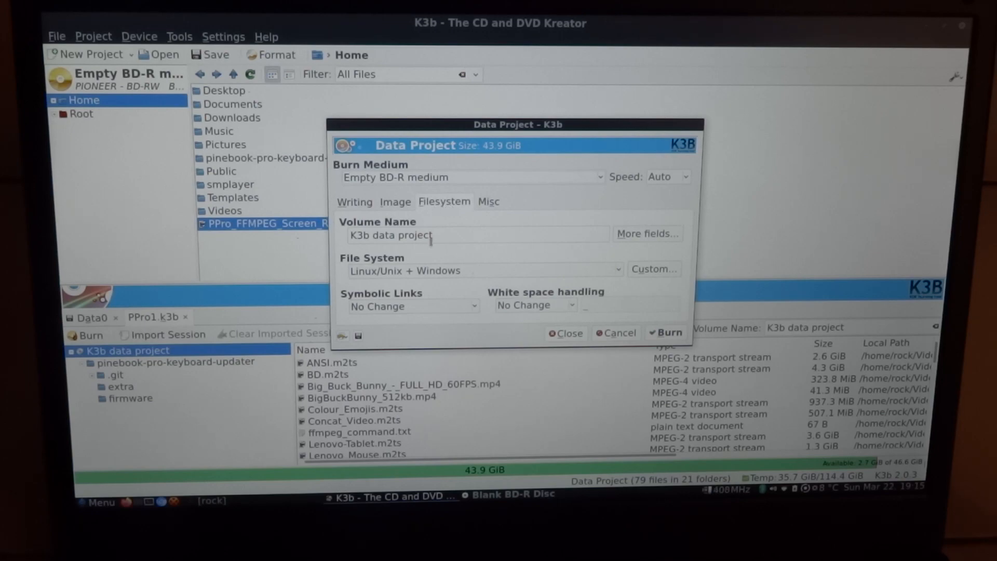
click(480, 270)
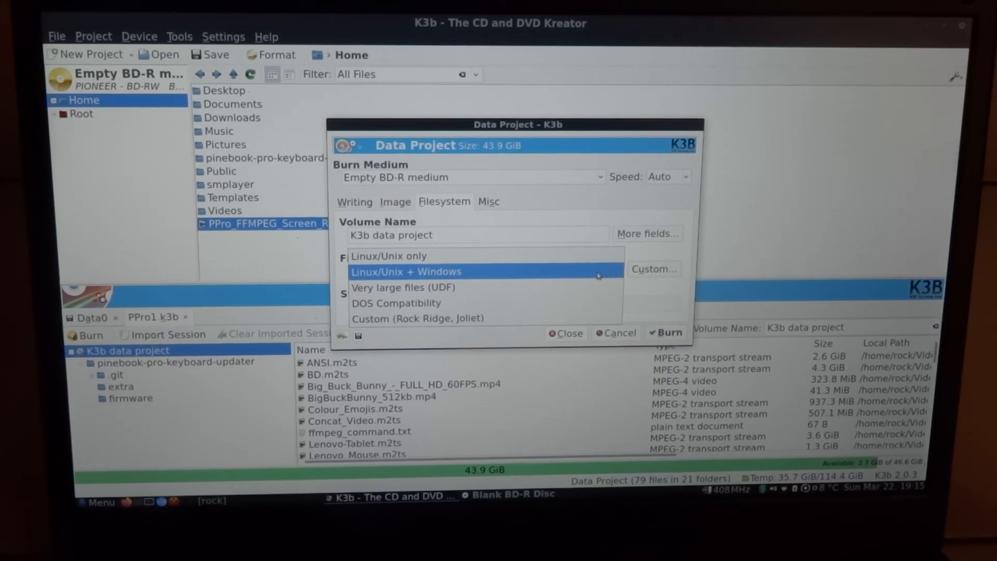
click(405, 271)
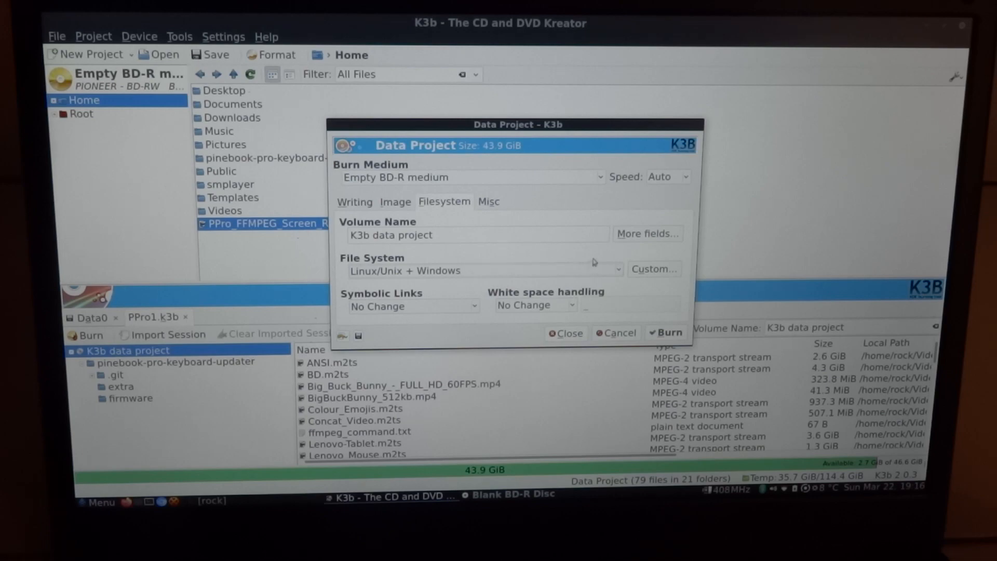
mouse_move(614, 253)
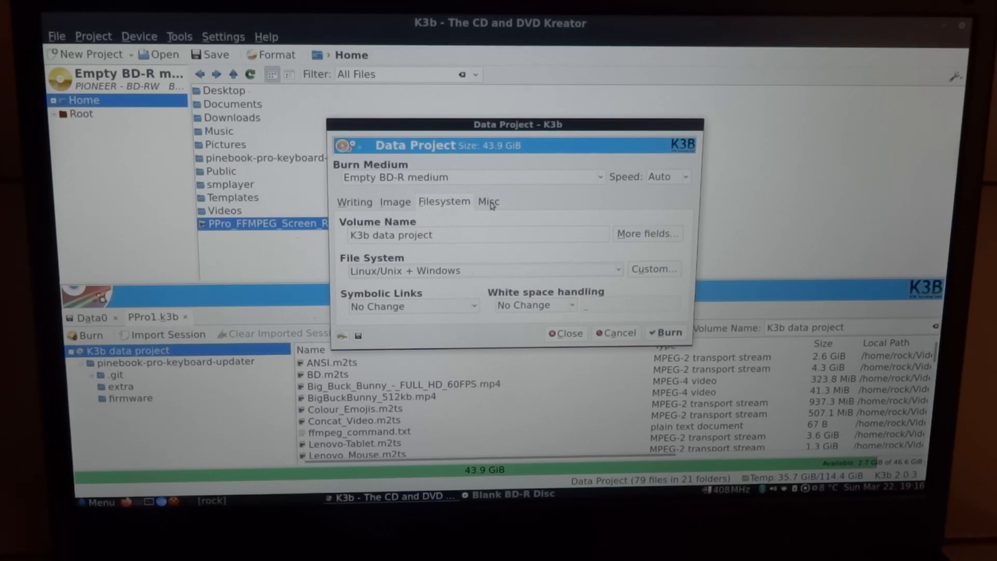
click(487, 201)
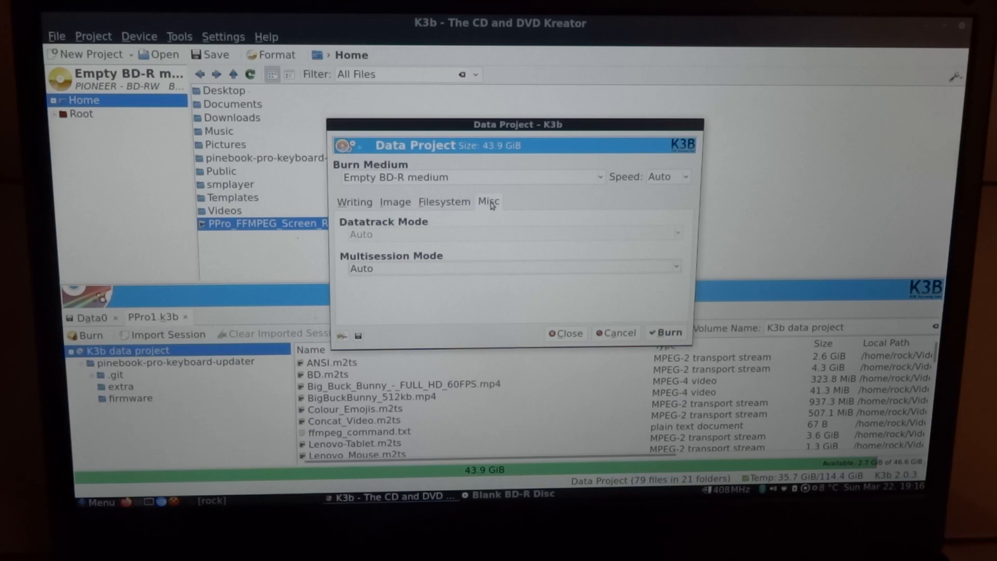
mouse_move(406, 236)
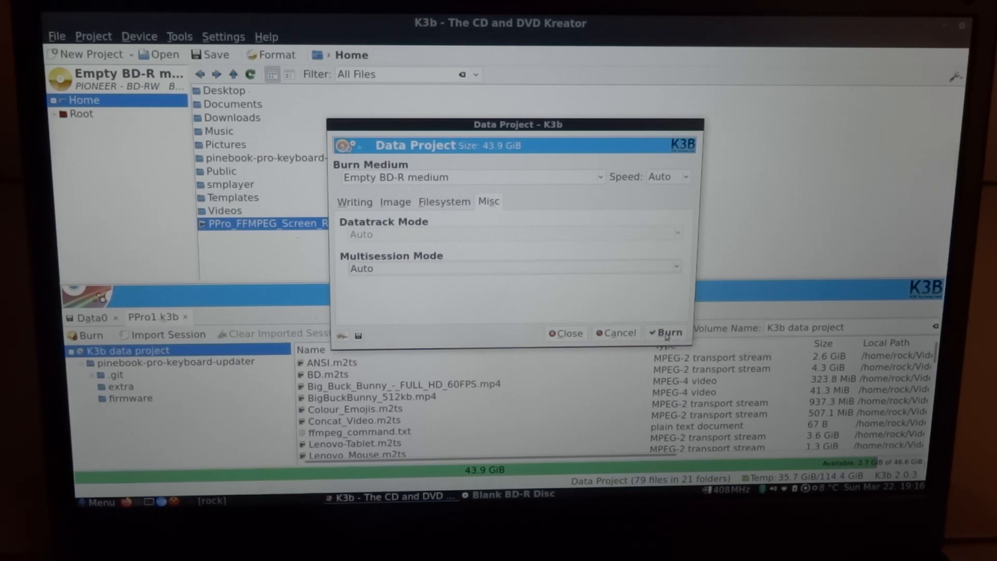
Burn the 43.9 GiB data project to the blank BD-R.
click(666, 332)
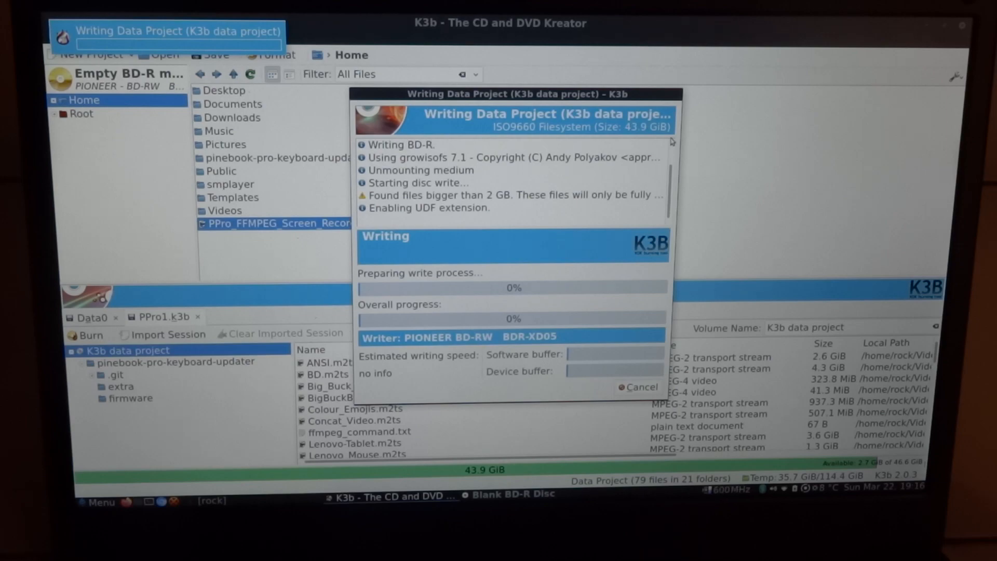
mouse_move(737, 133)
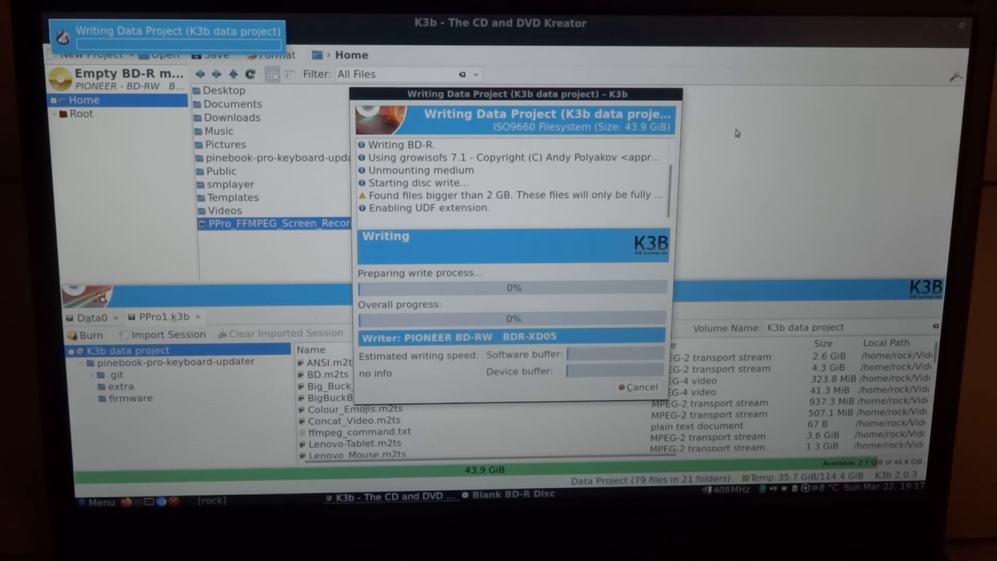
mouse_move(516, 201)
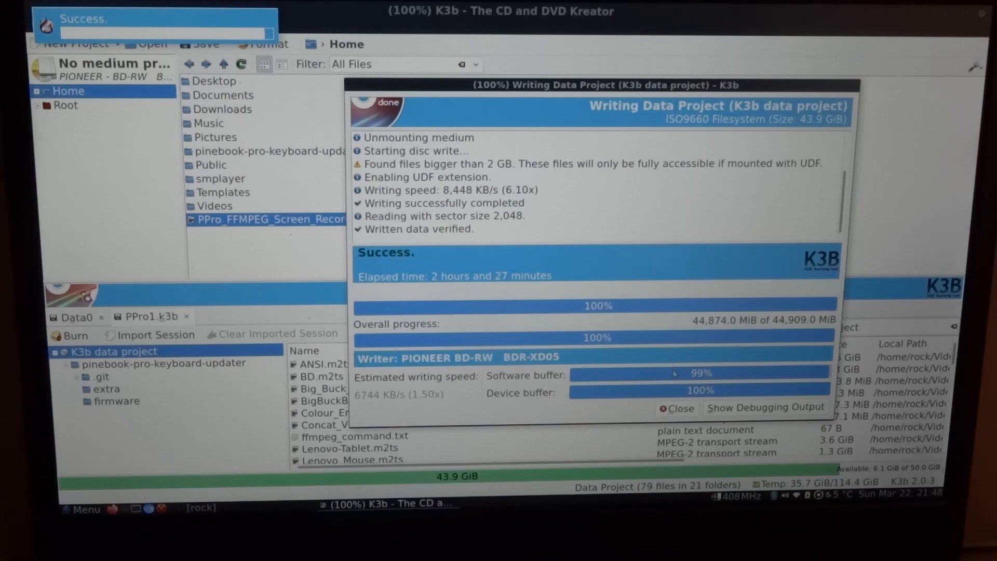
Close the successful burn results window.
click(677, 408)
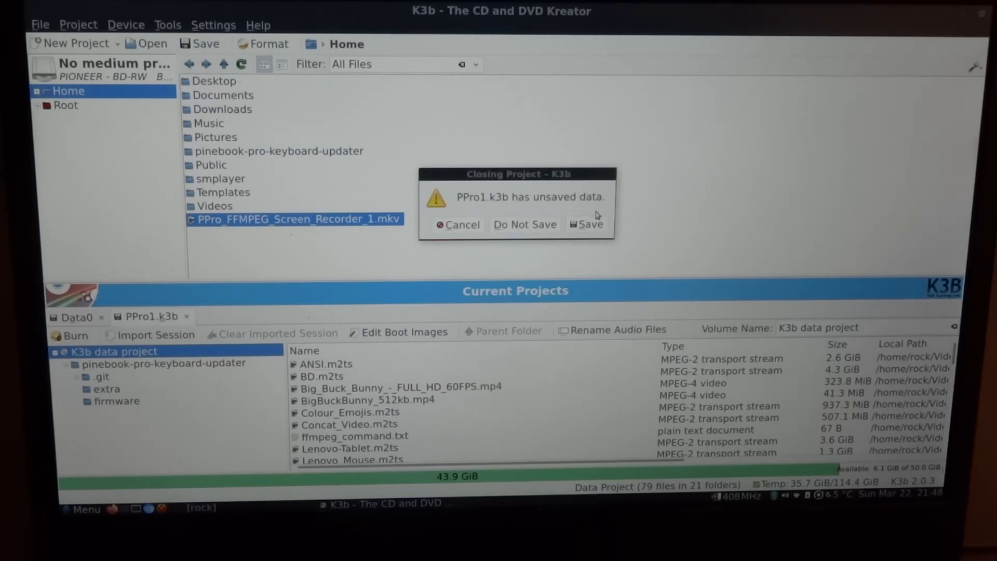
Choose Do Not Save for both PPro1.k3b and Data0 while quitting.
click(586, 224)
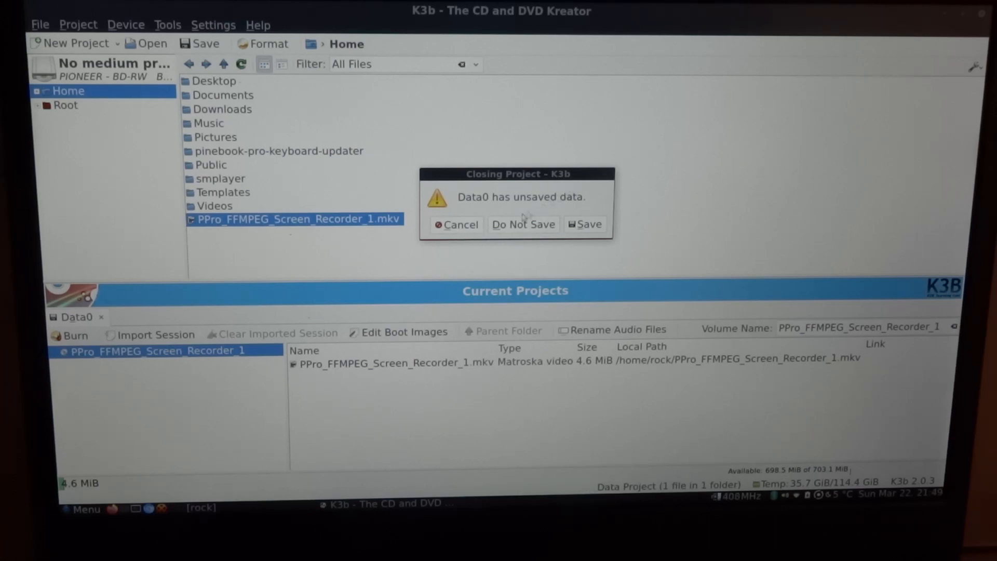
click(523, 224)
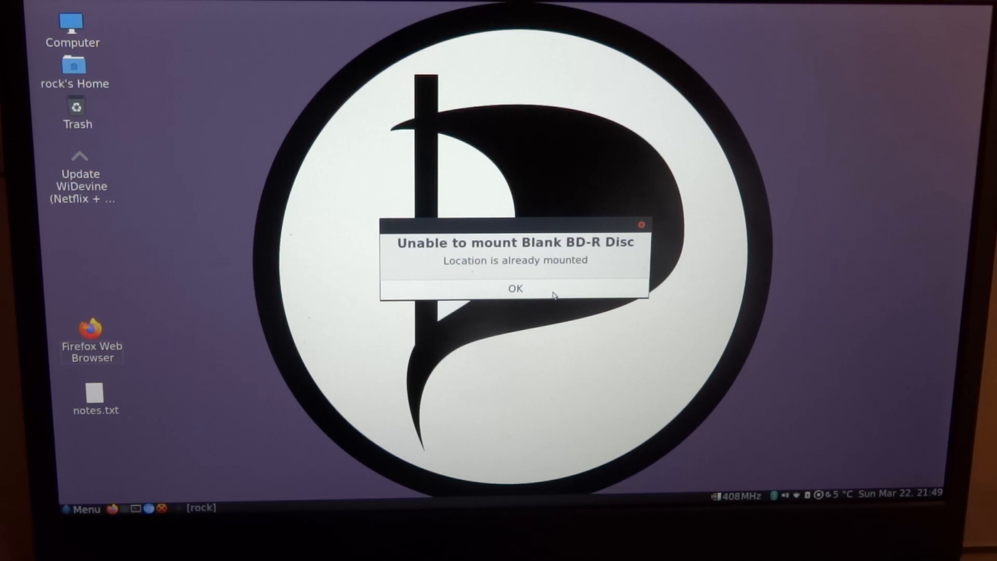
Dismiss the 'Blank BD-R already mounted' warning and the unknown 'udf' mount failure.
click(515, 288)
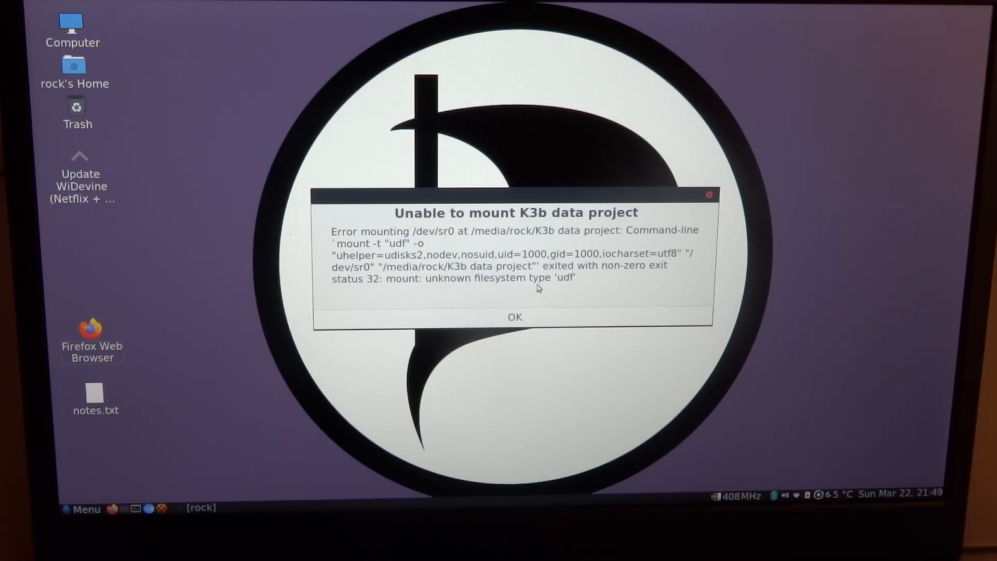
mouse_move(552, 325)
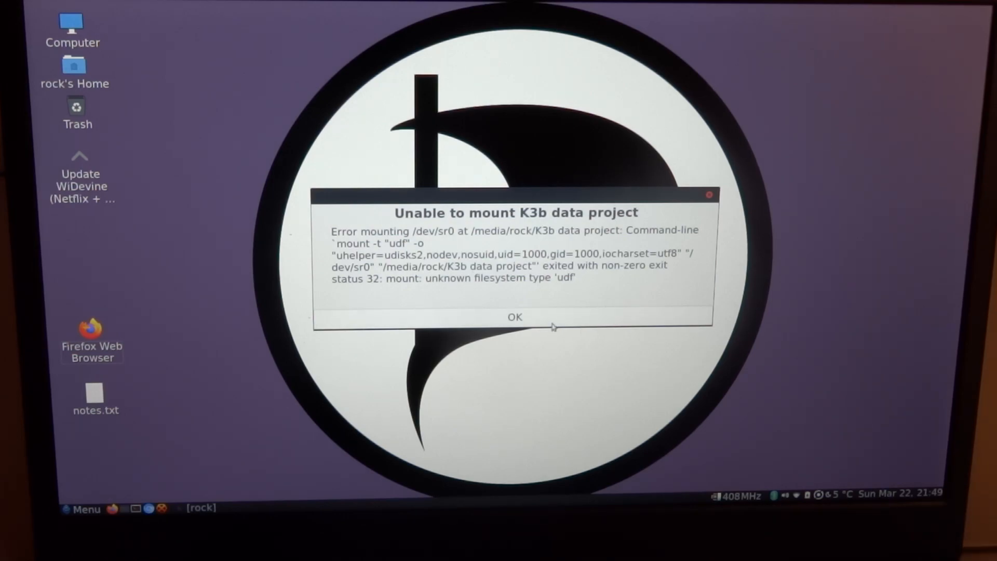
mouse_move(546, 323)
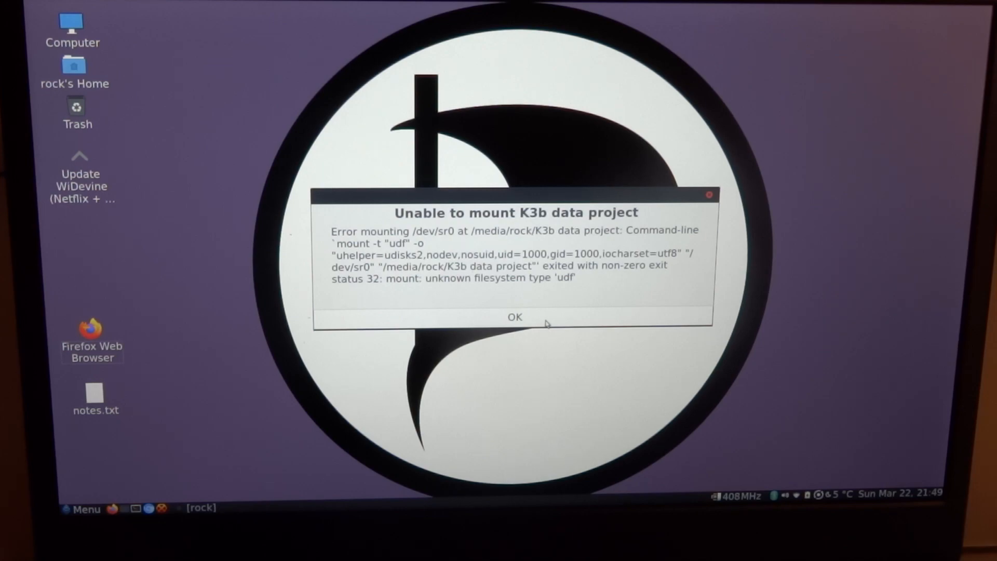
click(514, 316)
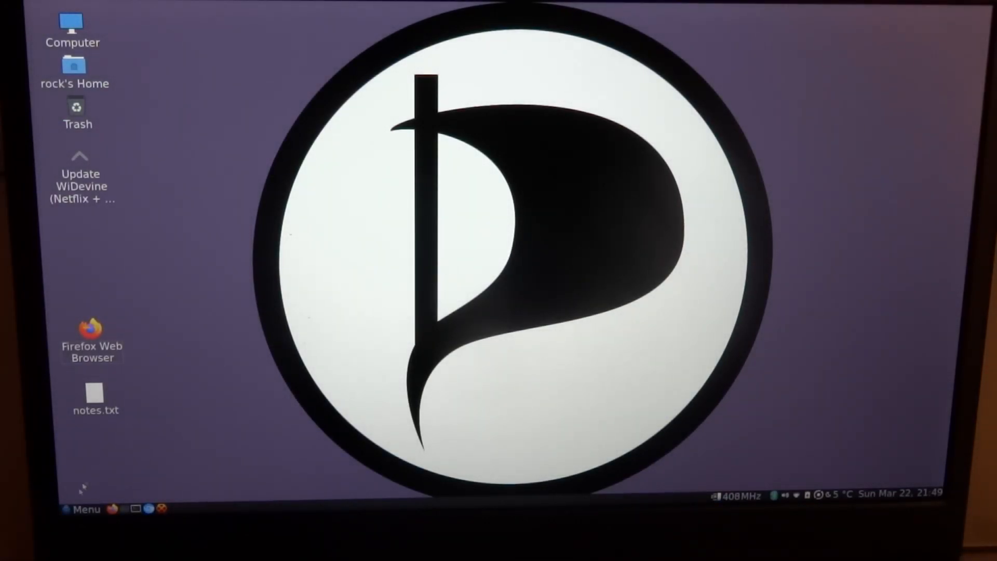
mouse_move(83, 509)
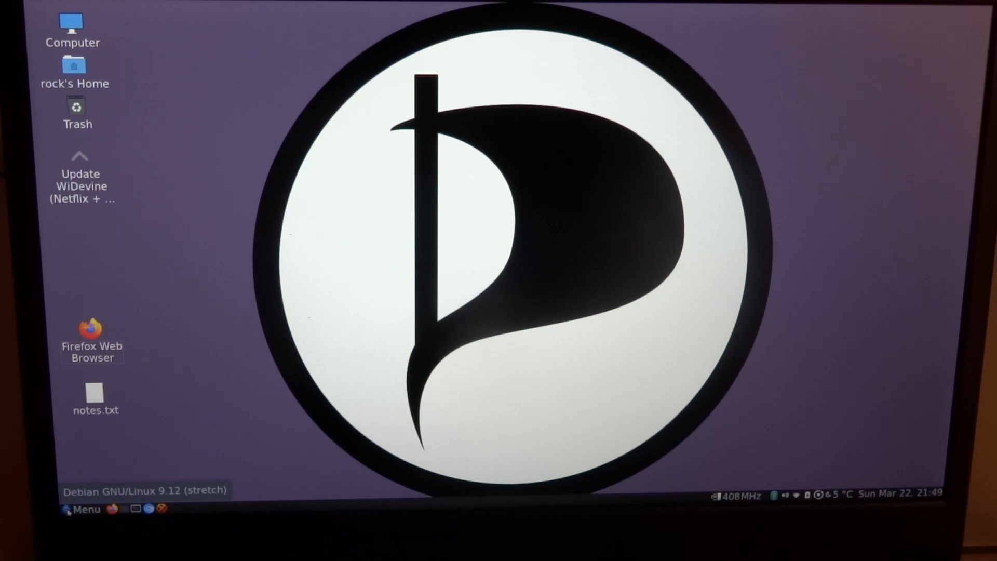
Launch Package Manager from the Menu and authenticate as administrator.
click(81, 509)
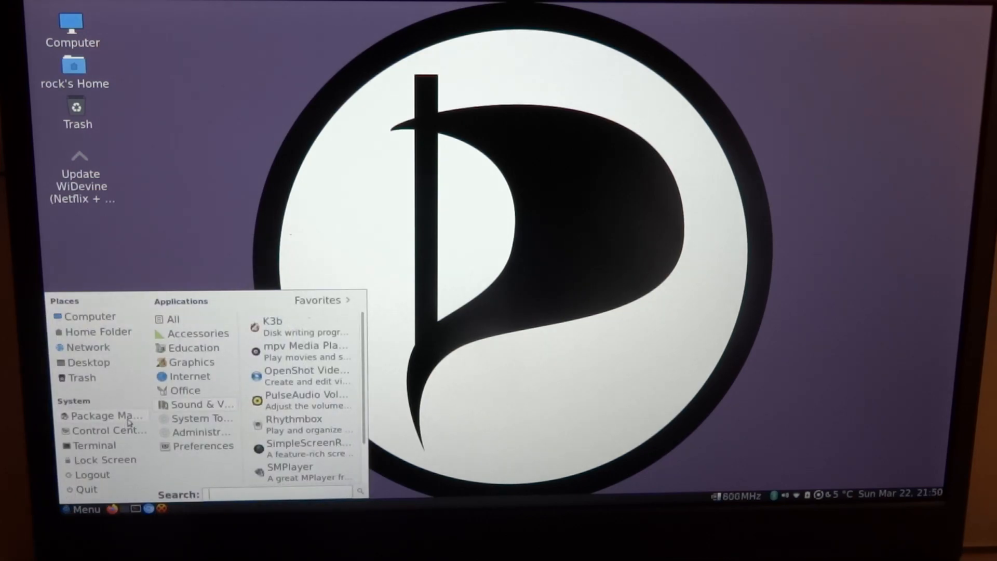
click(107, 416)
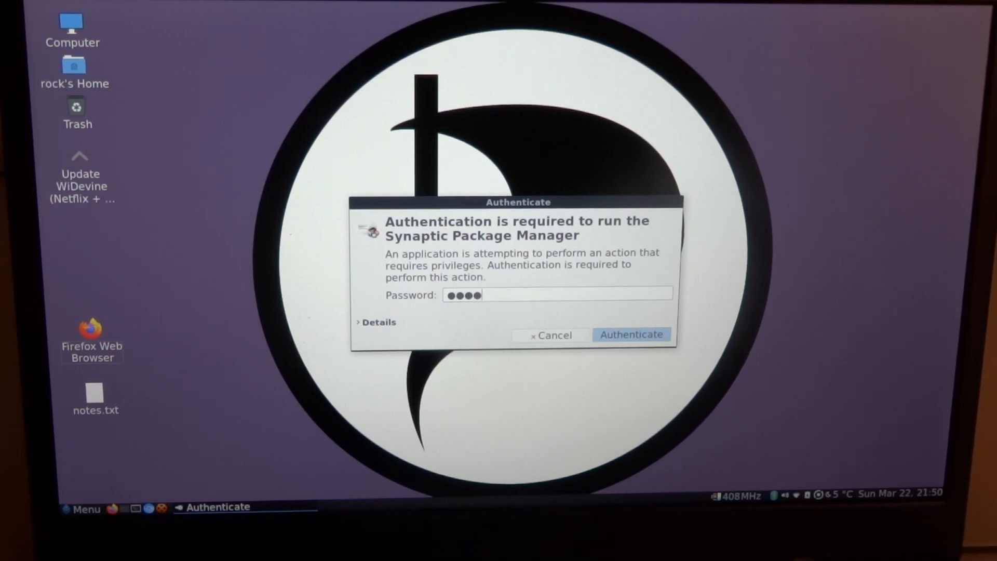
click(630, 334)
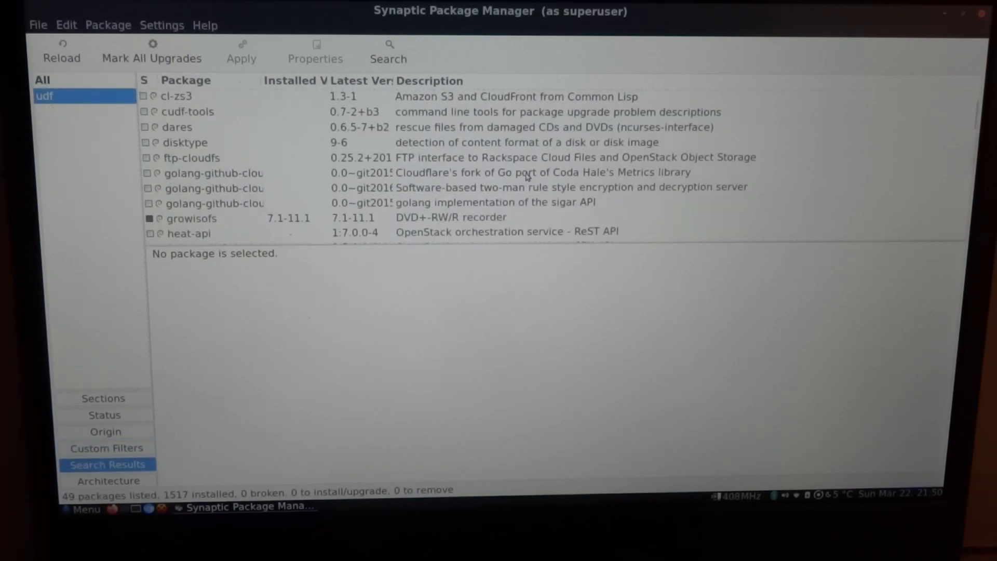
Scroll the 49 udf results to check that libudf0, udfclient and udftools are installed.
scroll(down, 3)
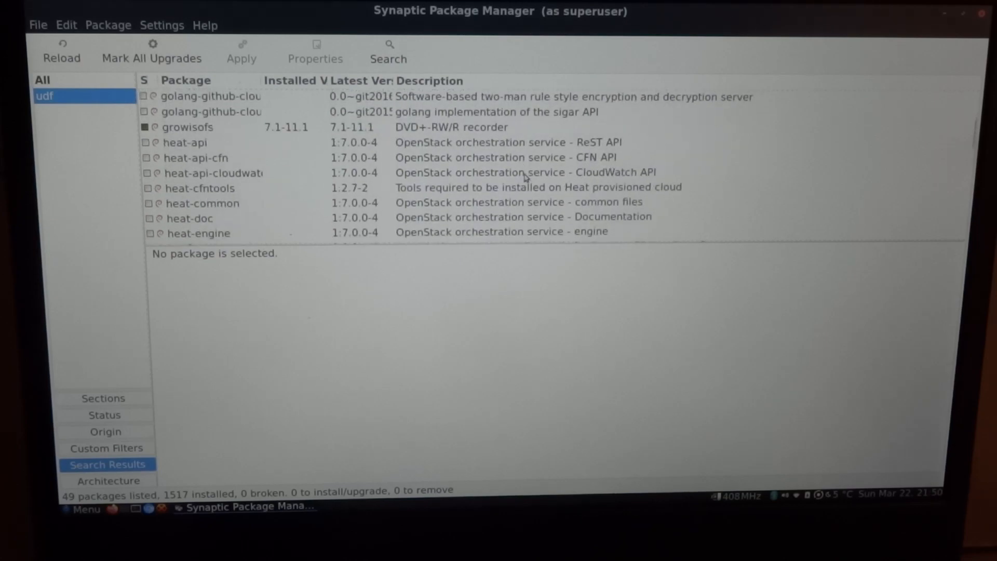
scroll(down, 3)
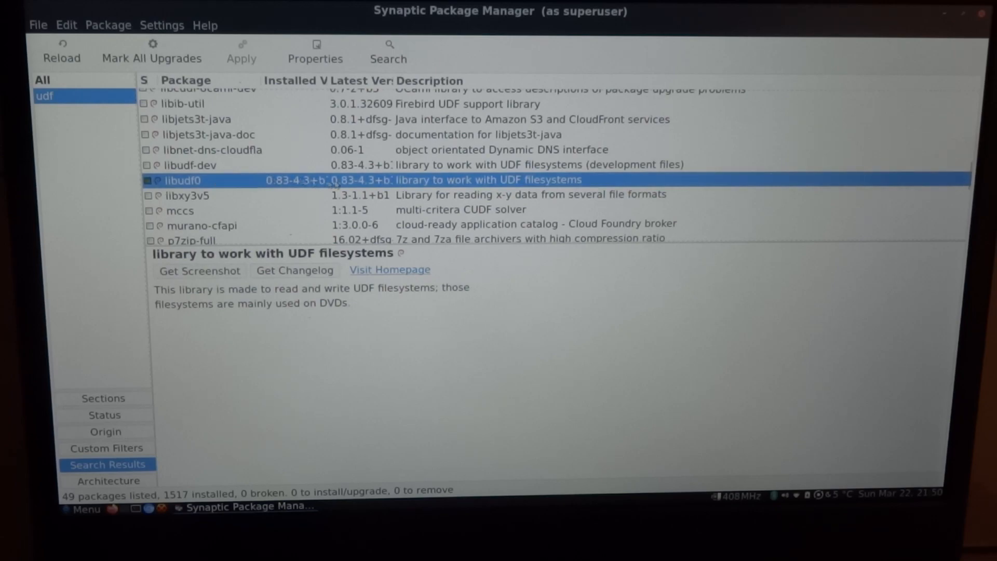
scroll(down, 3)
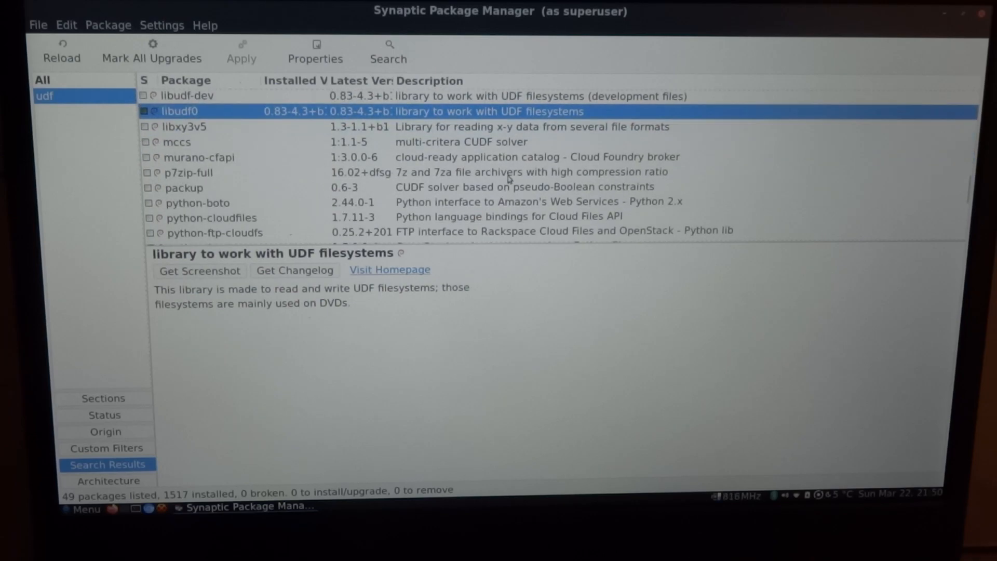
scroll(down, 3)
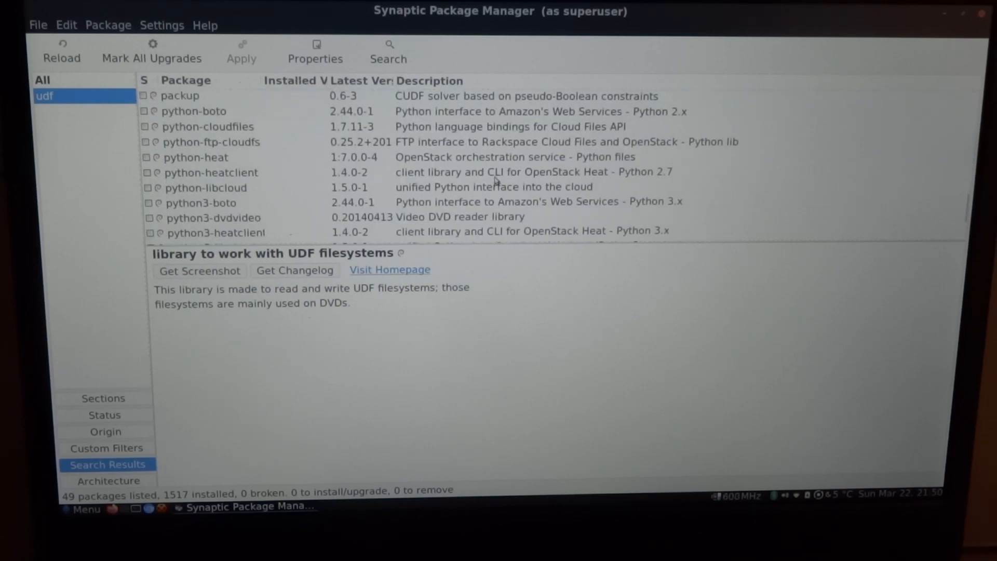
scroll(down, 3)
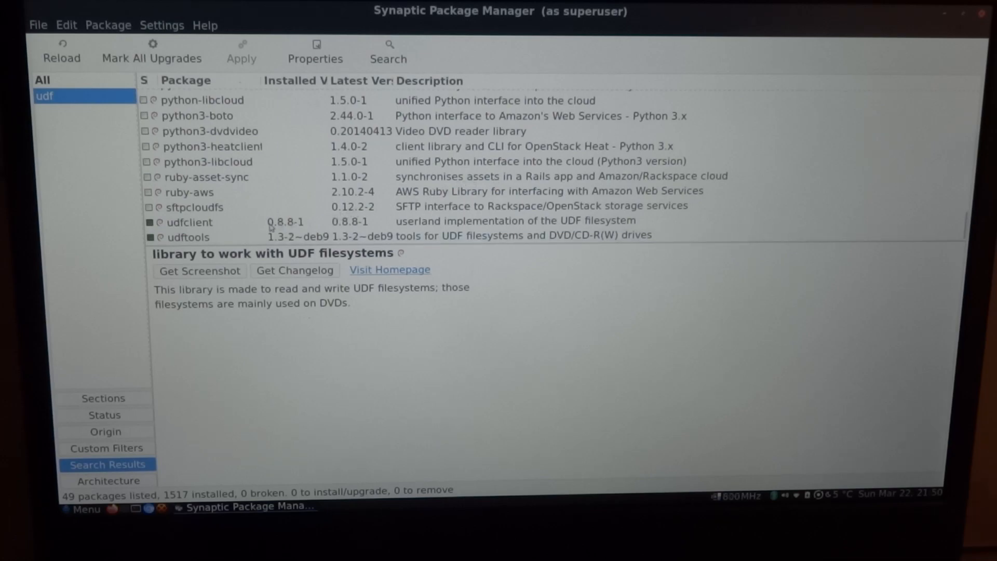
mouse_move(197, 243)
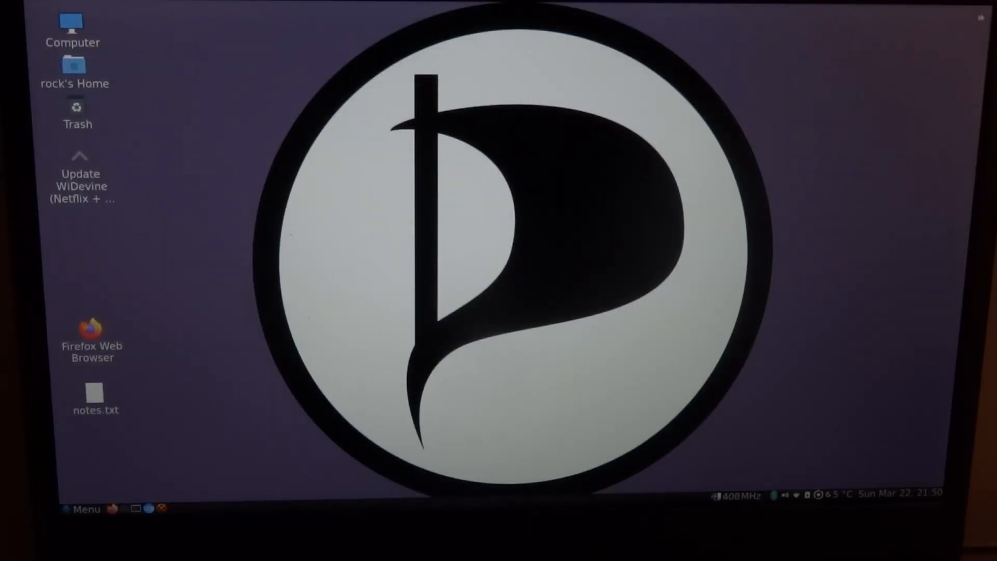
On the Windows 10 PC, let BD-RE Drive (D:) detect the burned K3b data disc.
click(82, 509)
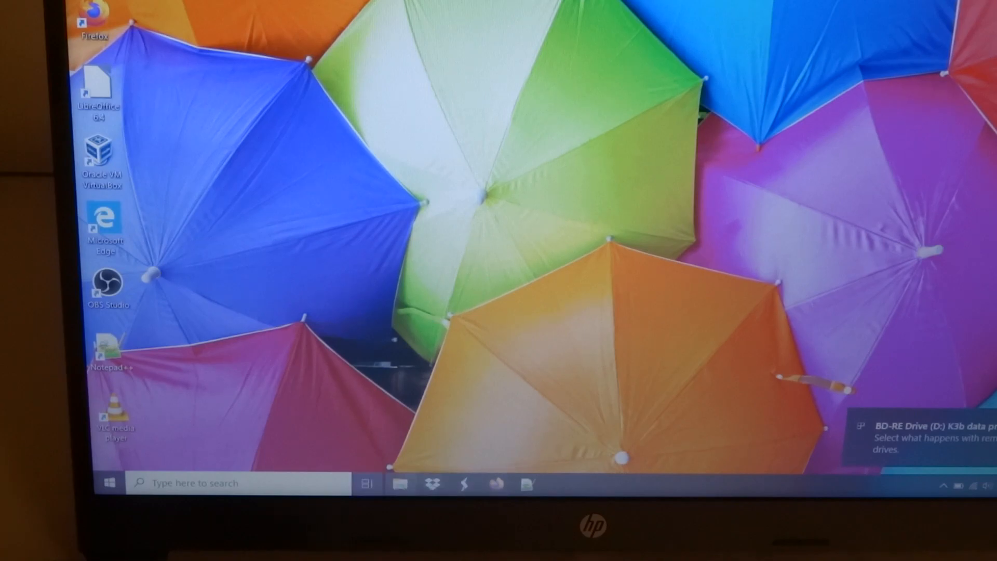
Open the disc's 39 files in File Explorer and show open-with options for Lenovo-Tablet.m2ts.
click(399, 484)
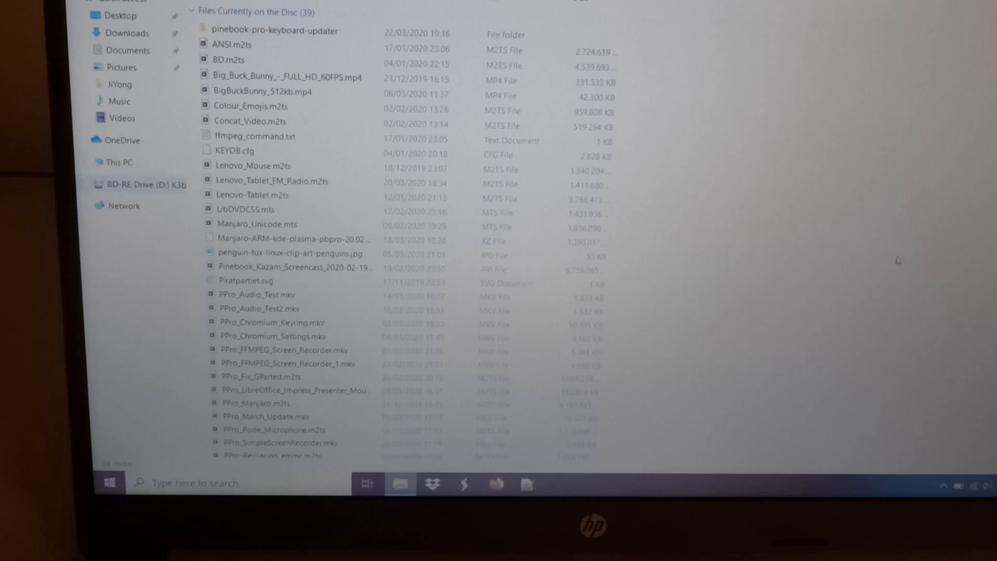
mouse_move(316, 237)
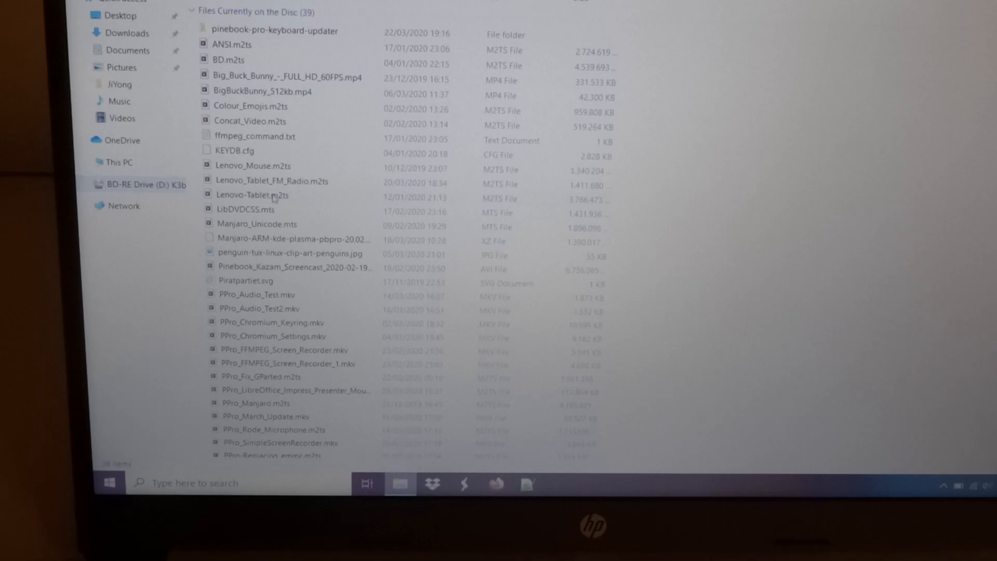
mouse_move(251, 196)
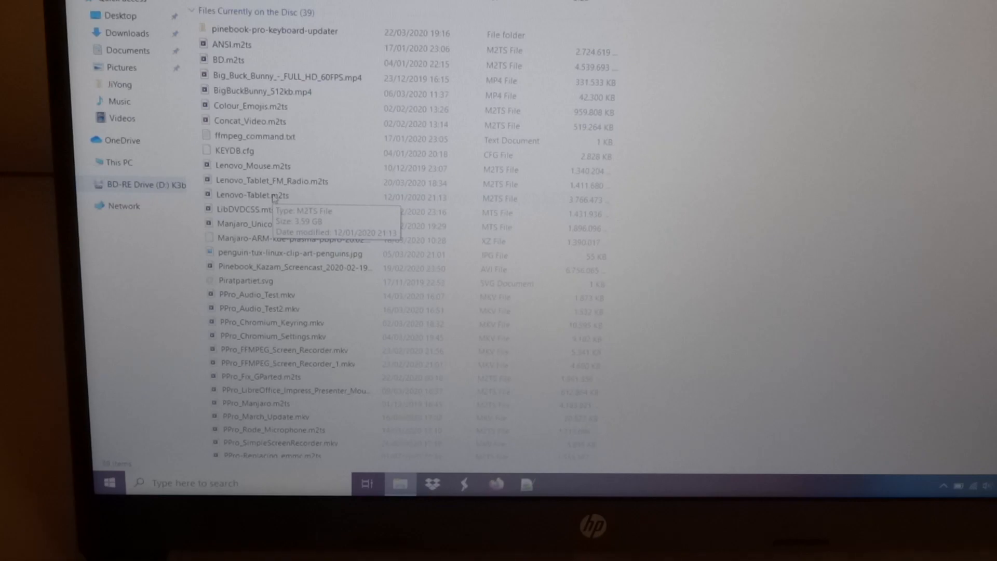
right_click(252, 195)
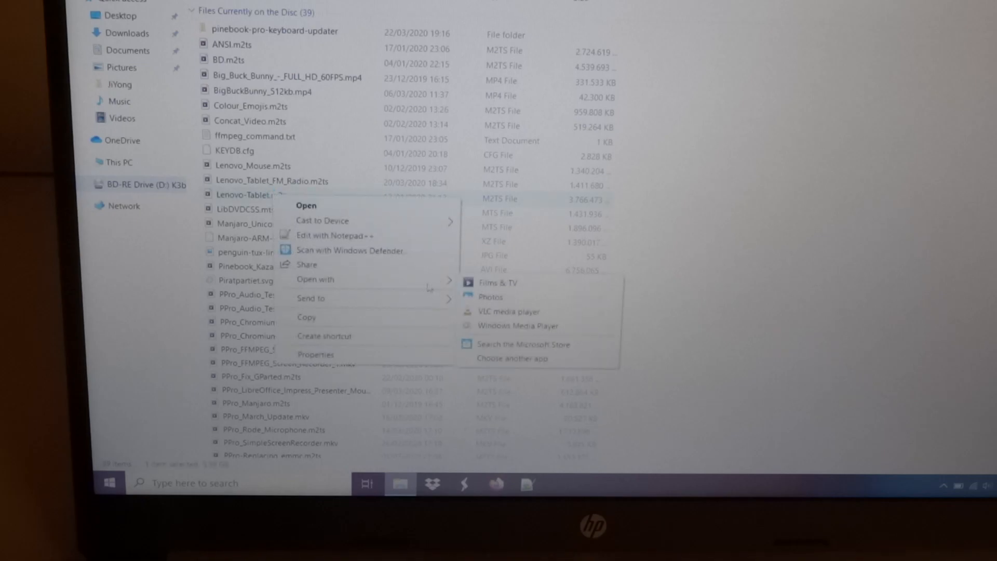